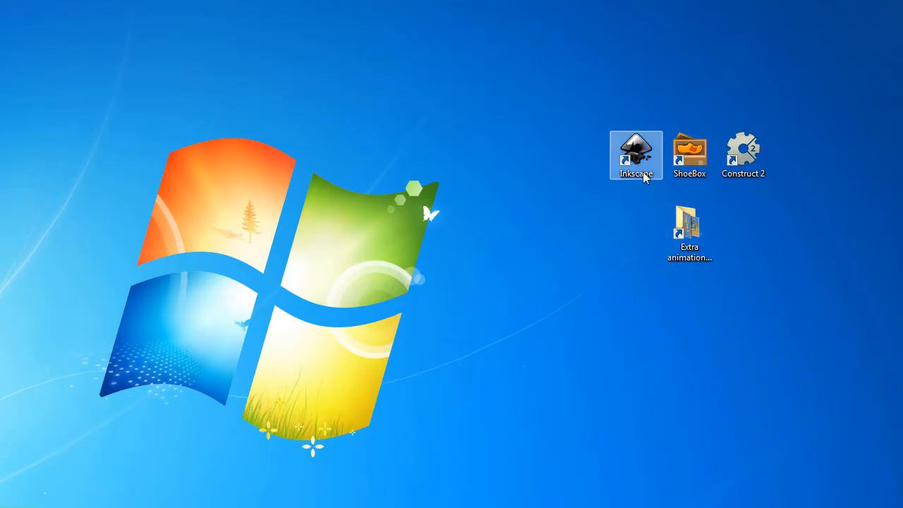
- Open the Kenney 'Extra animations and enemies' asset folder from the desktop
click(742, 148)
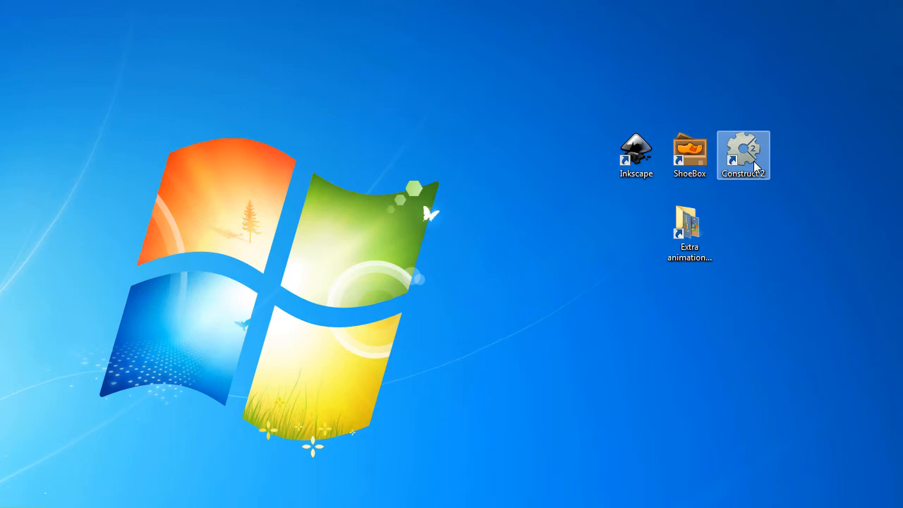
double_click(689, 223)
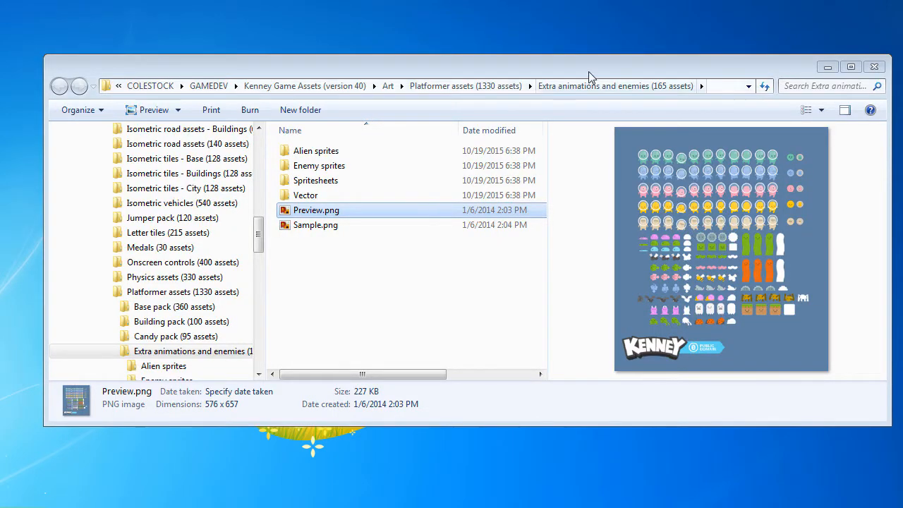
- Preview Preview.png and then Sample.png in the Explorer preview pane
click(316, 225)
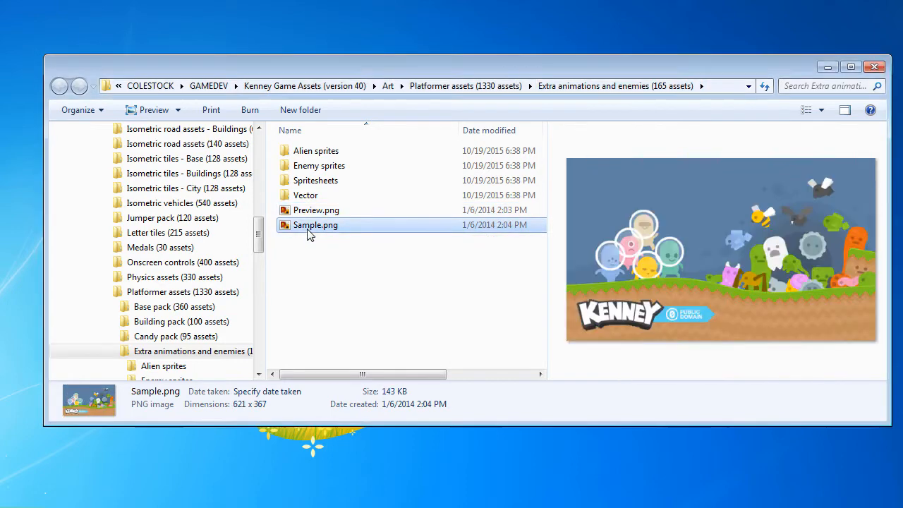
click(316, 209)
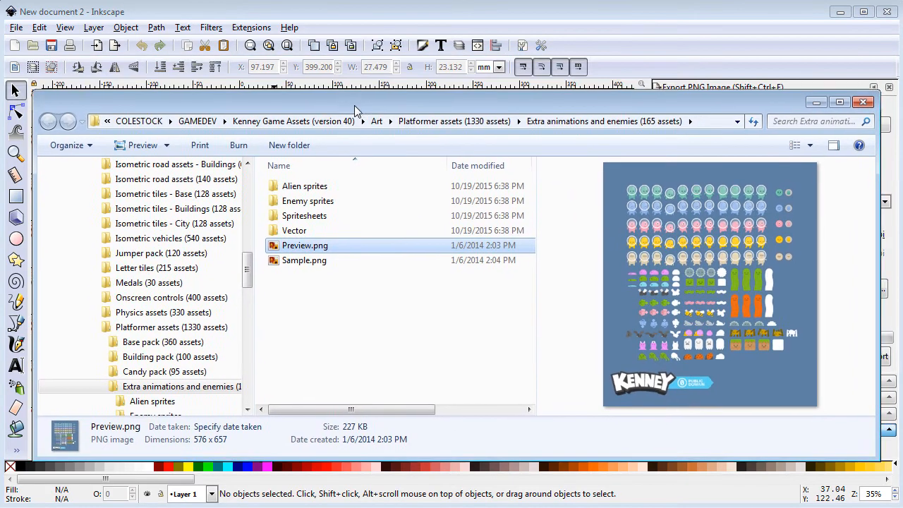
- Load platformerExtra_enemies_vector.svg from the Vector folder into the Inkscape document
double_click(293, 230)
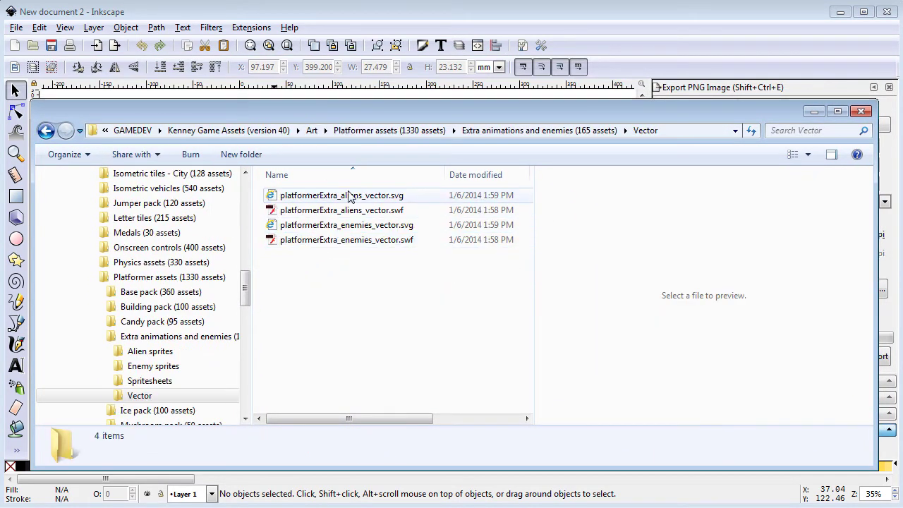
click(347, 225)
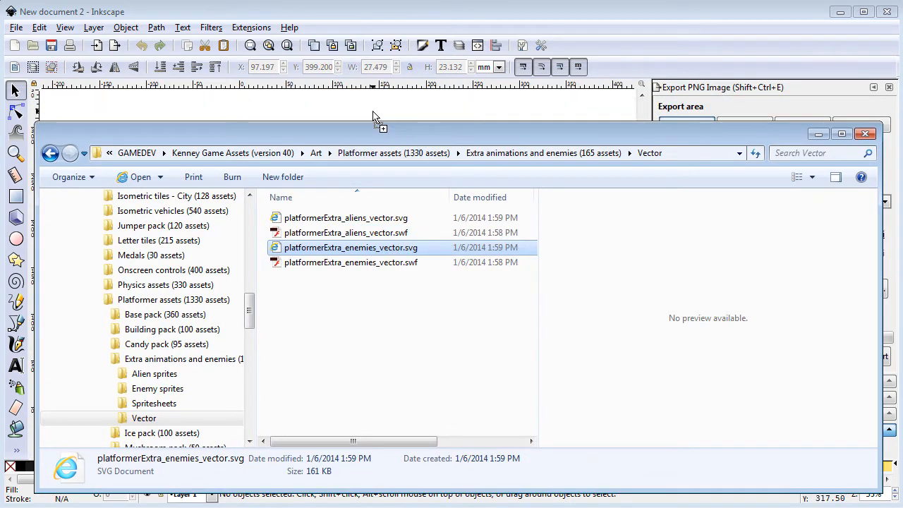
double_click(350, 247)
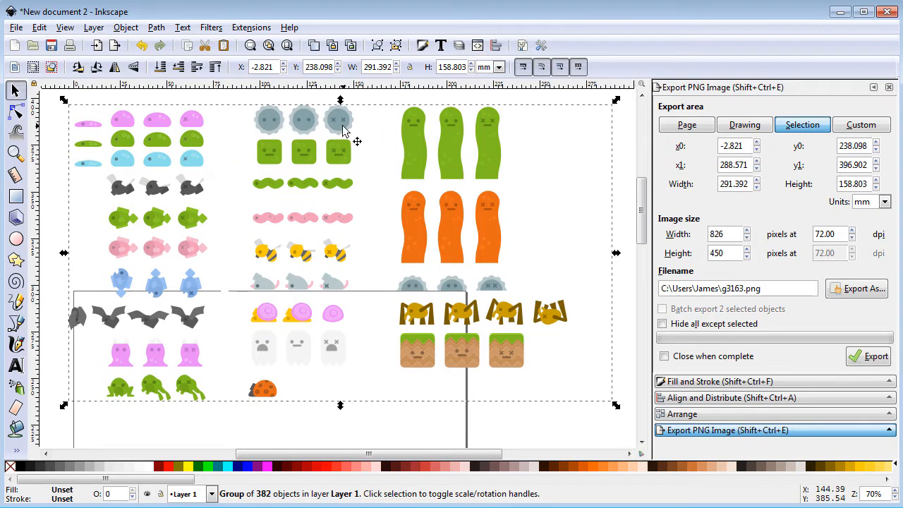
- Ungroup the enemy sheet and group each of the three spinner frames moved above it
click(130, 27)
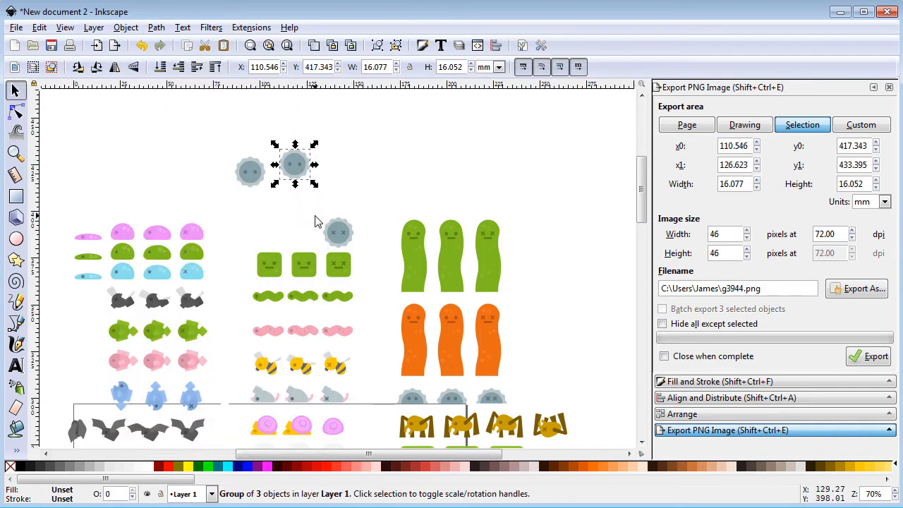
click(125, 27)
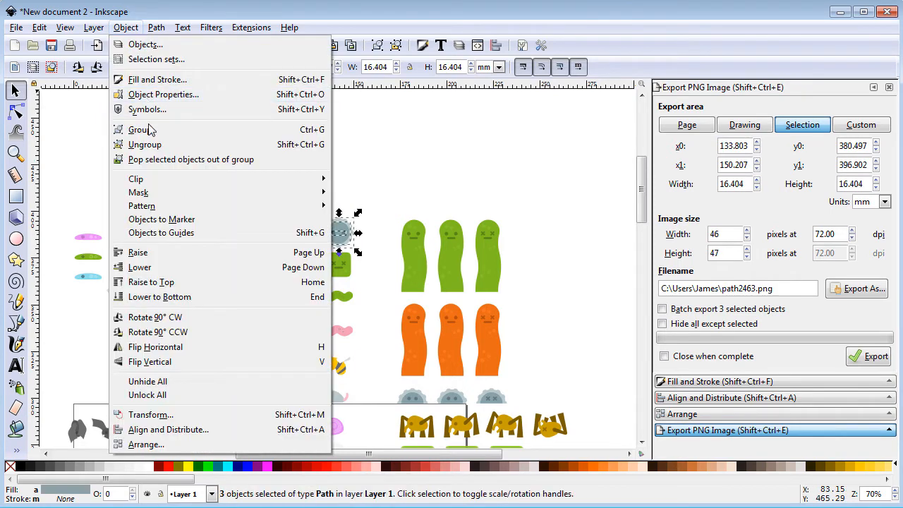
click(138, 129)
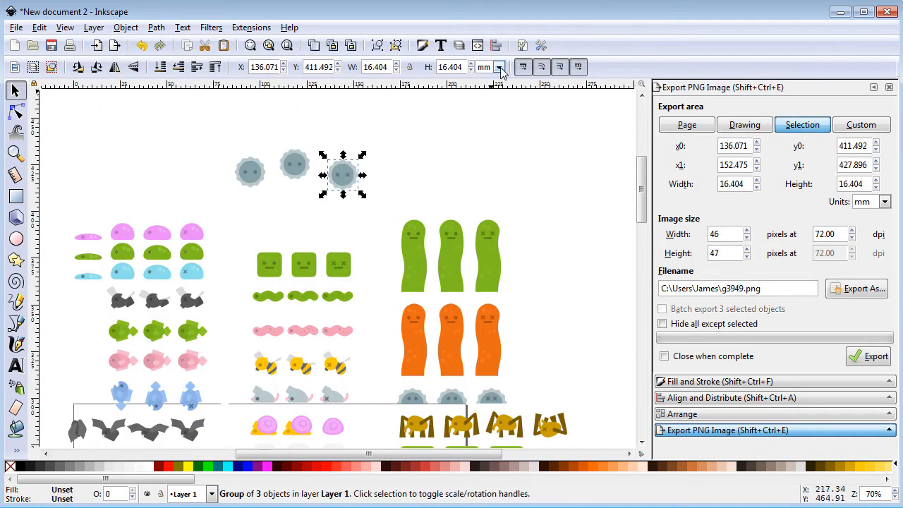
- With px units and locked proportions, resize each spinner frame to 96 px wide
click(502, 68)
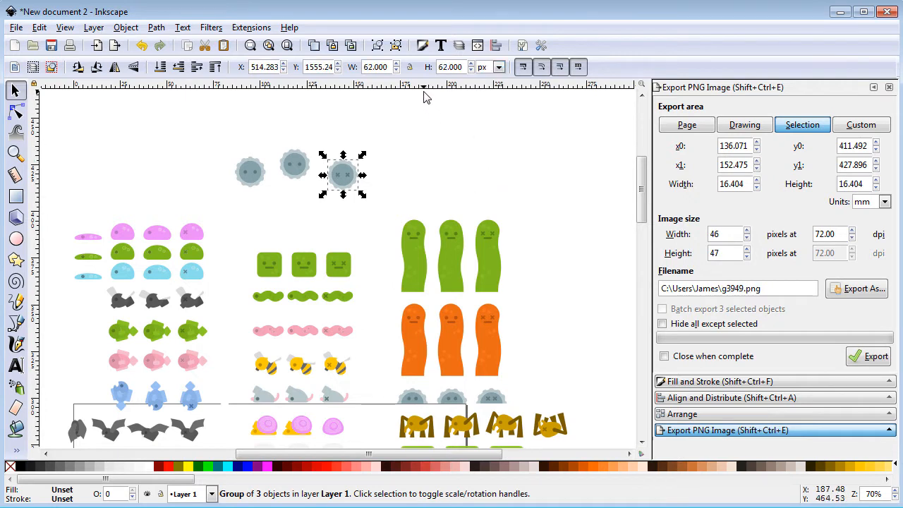
mouse_move(412, 68)
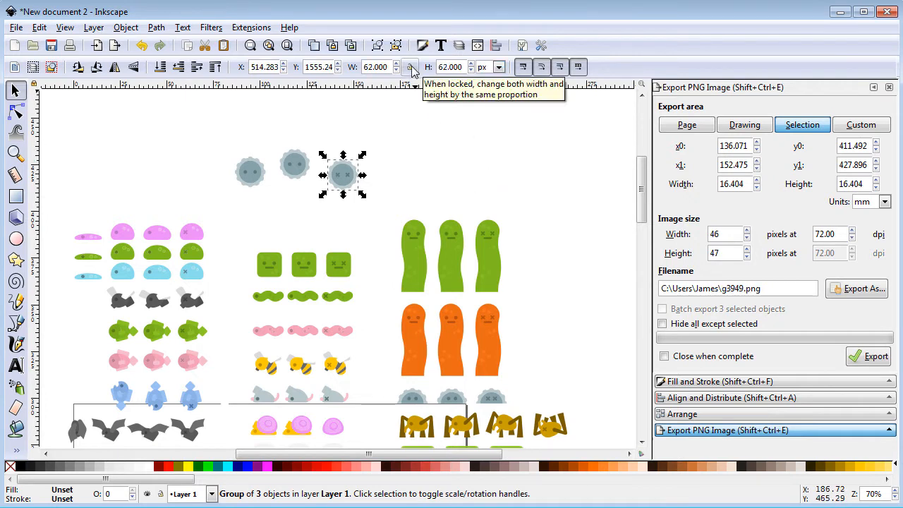
click(250, 172)
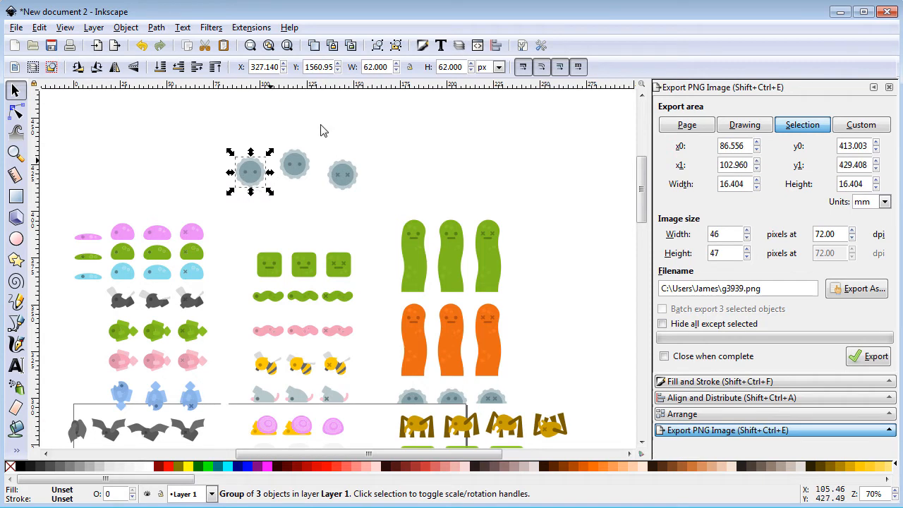
click(377, 68)
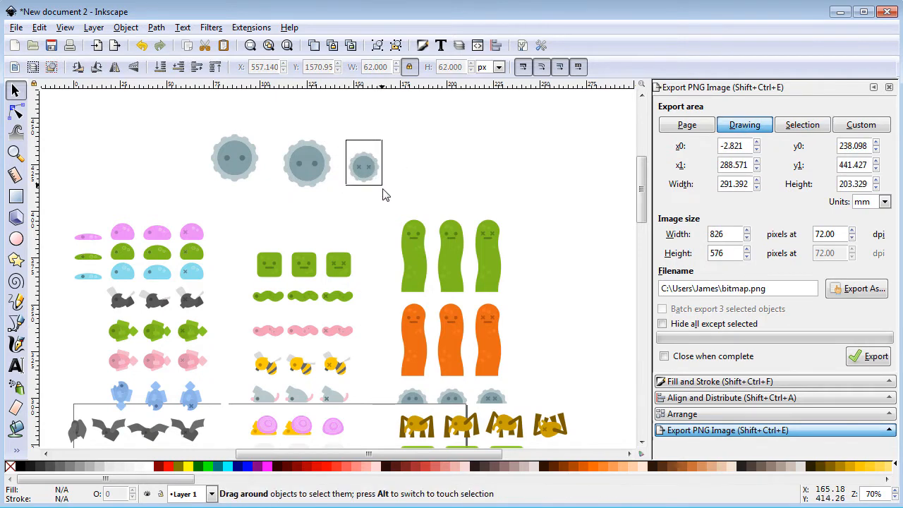
click(365, 166)
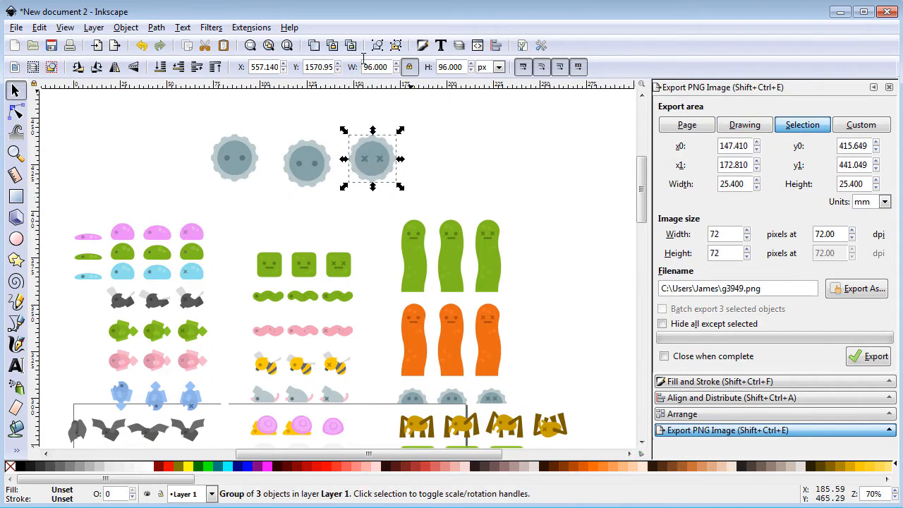
click(234, 158)
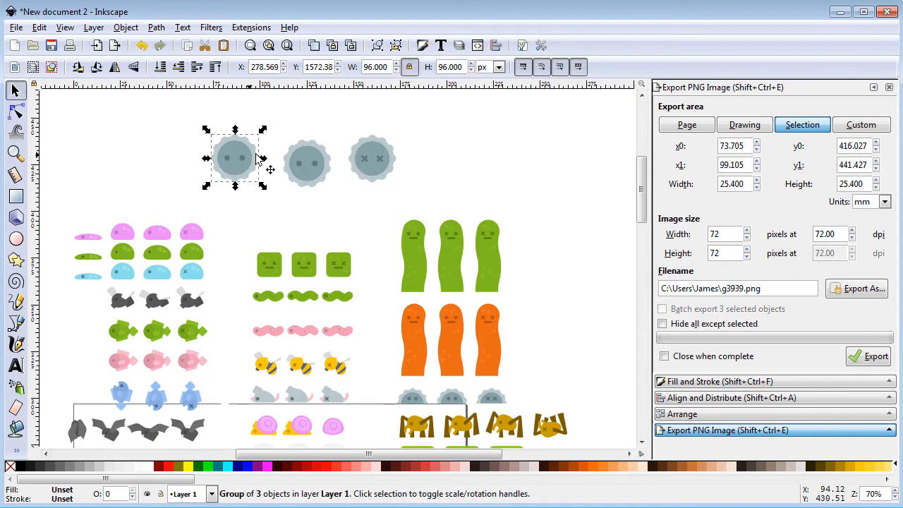
- Drag the spinner frames apart into a spaced row above the enemy sheet
click(308, 162)
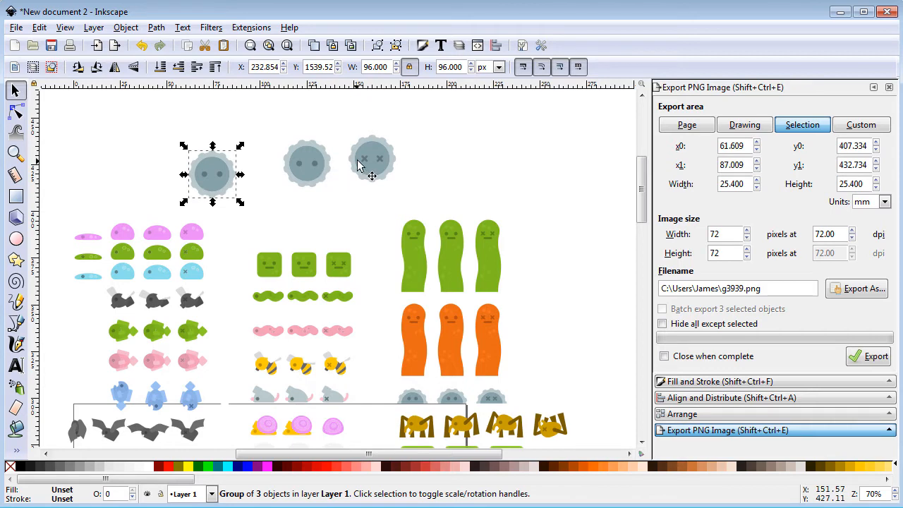
drag(212, 175, 389, 175)
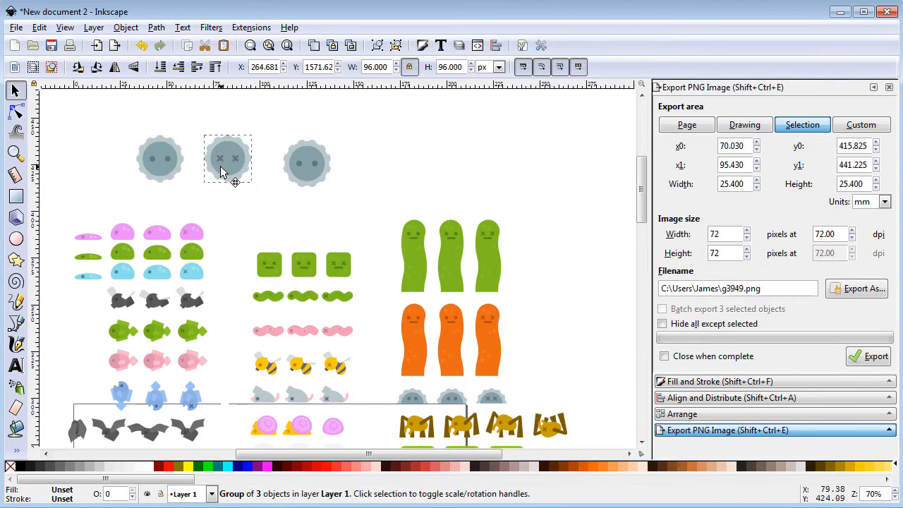
click(438, 163)
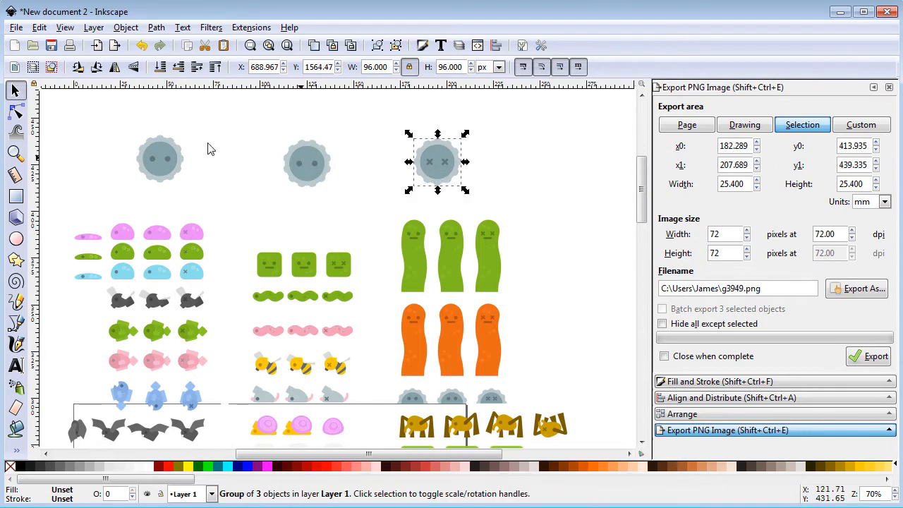
- Draw a 96 by 96 px rectangle above the first spinner with no fill and no stroke
click(15, 194)
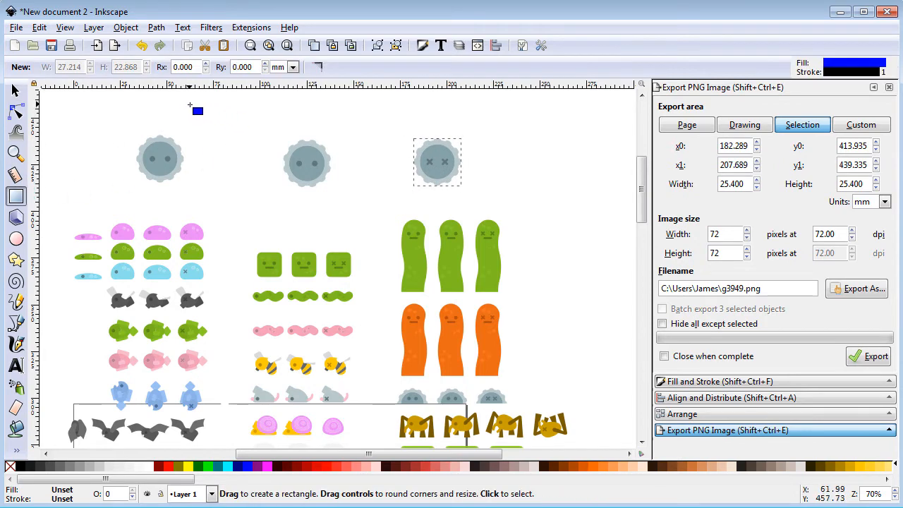
drag(198, 108, 262, 163)
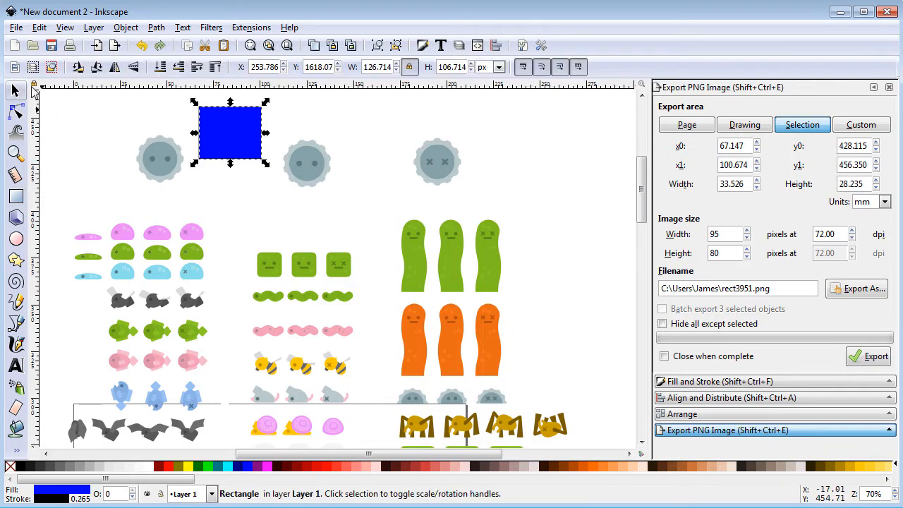
click(375, 68)
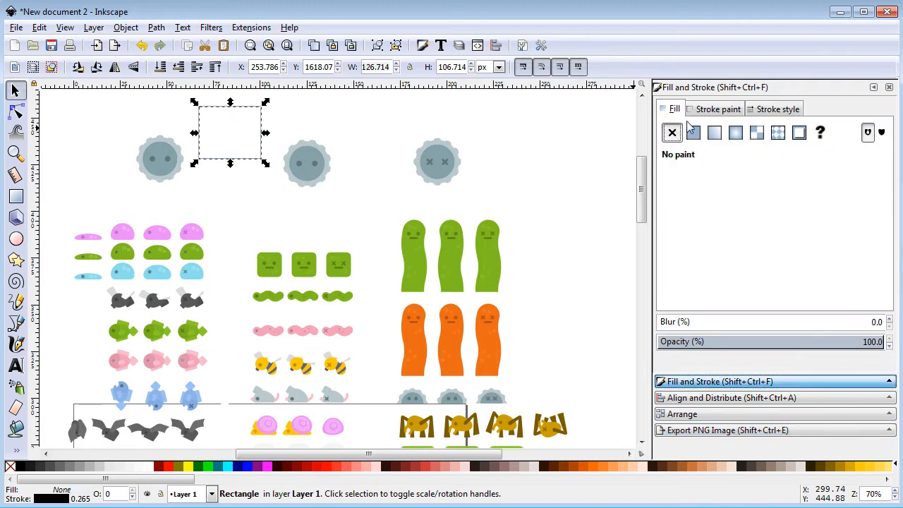
click(717, 108)
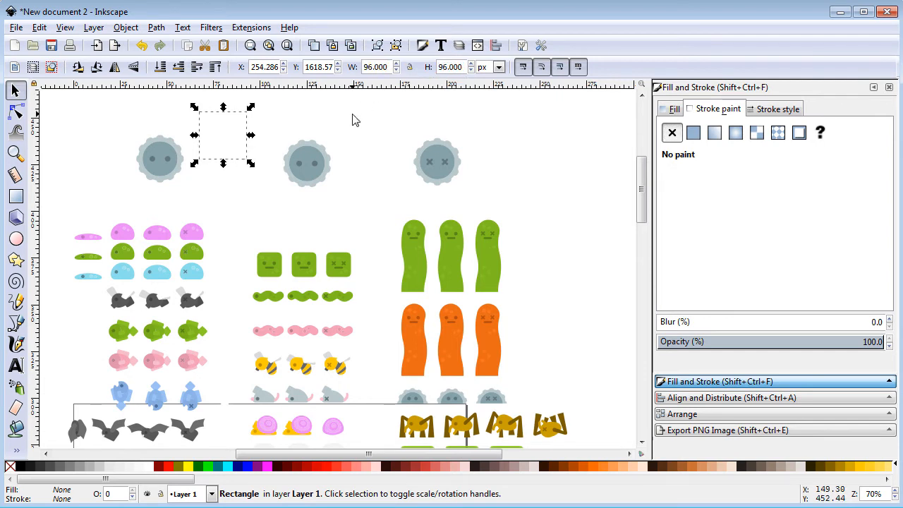
click(305, 161)
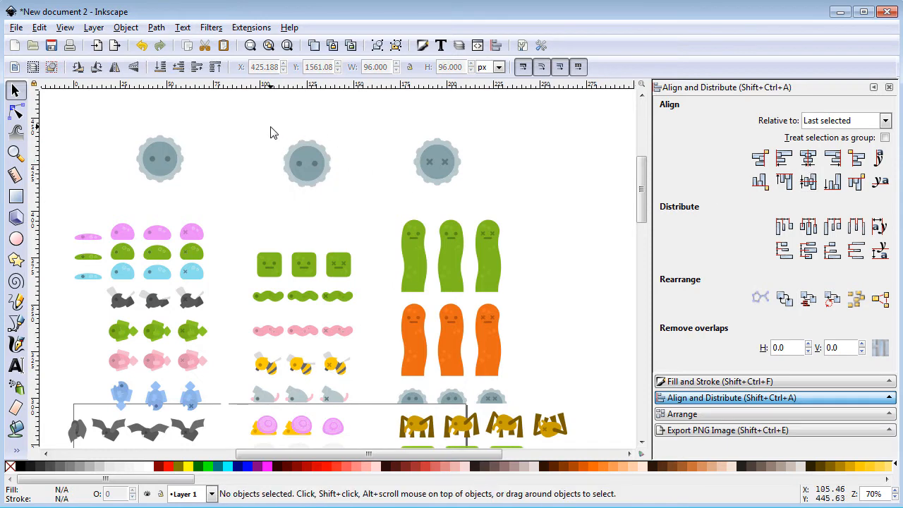
- Show the Align and Distribute options and select the first spinner frame
click(125, 26)
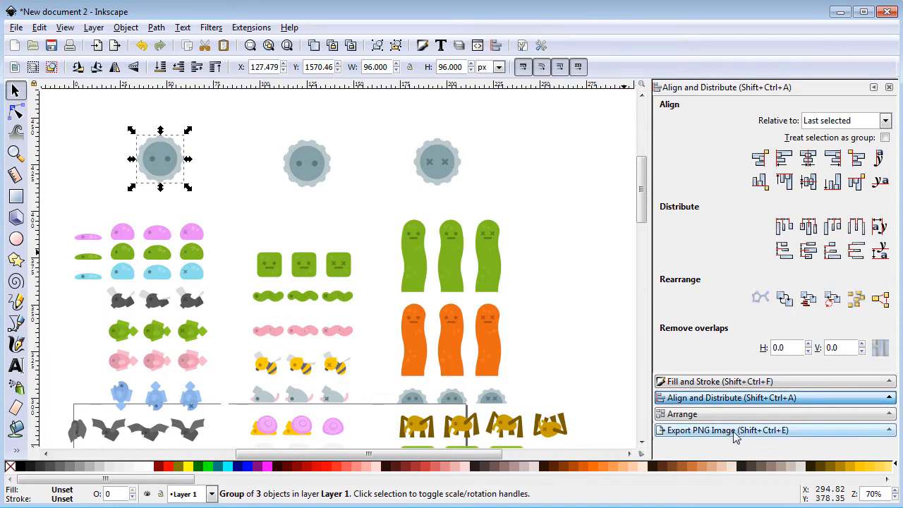
- Name the first spinner export spinner-1-96x96.png in the assets folder
click(723, 430)
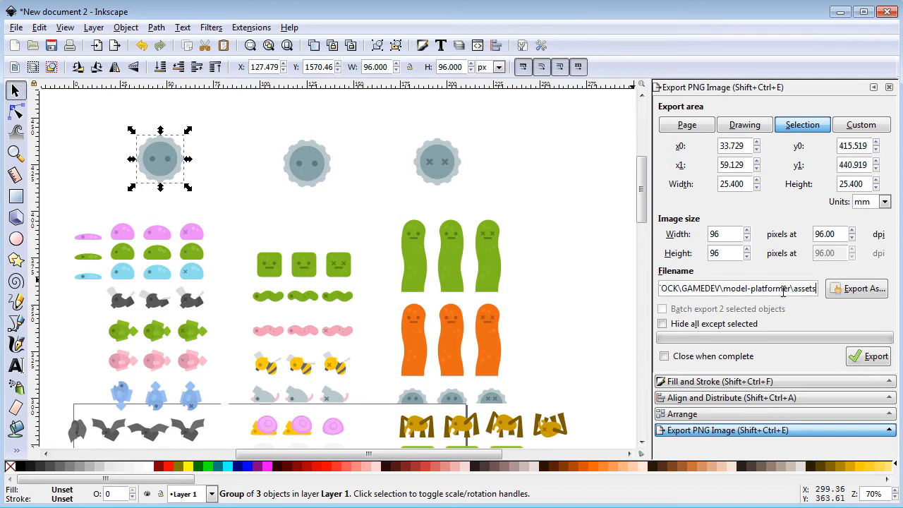
text(\spinner-1-96x96.png)
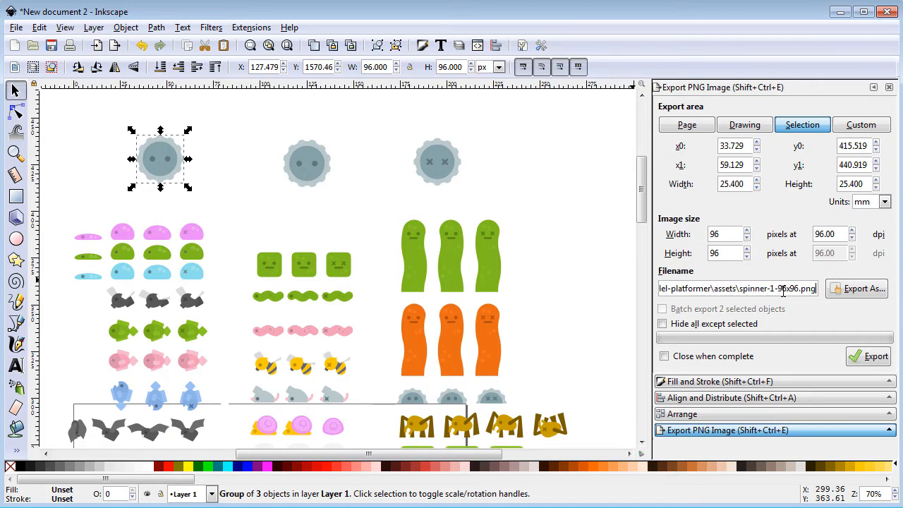
triple_click(737, 288)
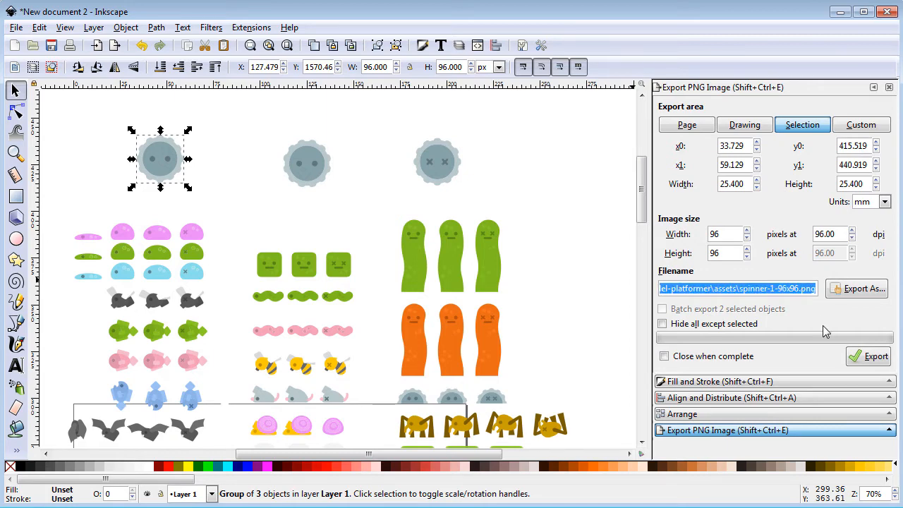
click(308, 164)
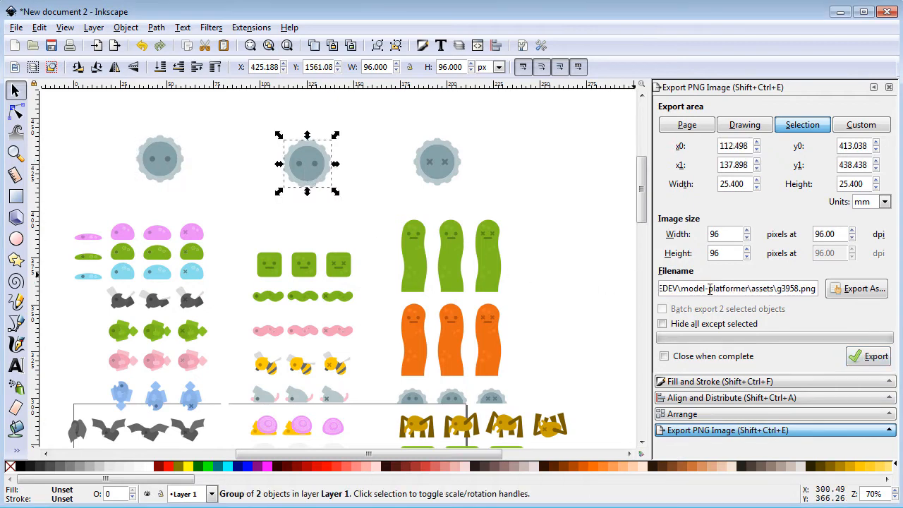
text(spinner-1-96x96.png)
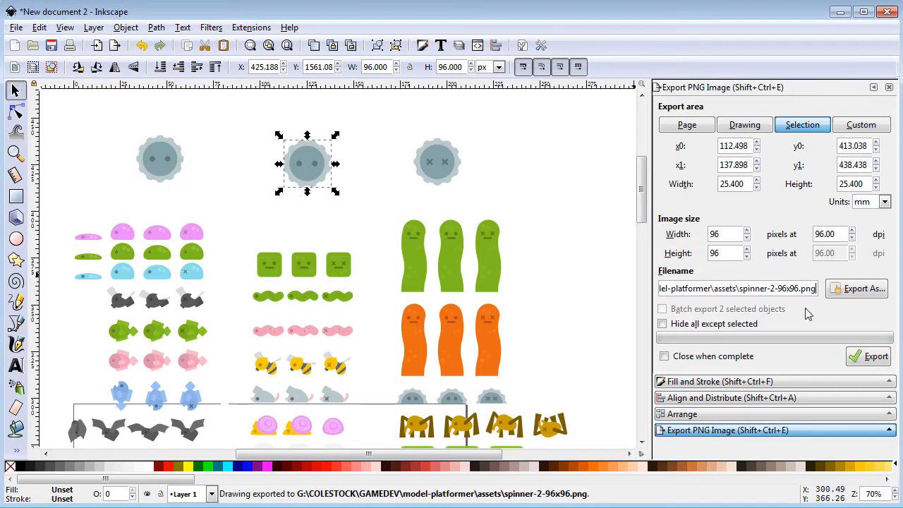
- Export the crossed-eyes spinner face as a 96x96 PNG frame
click(437, 162)
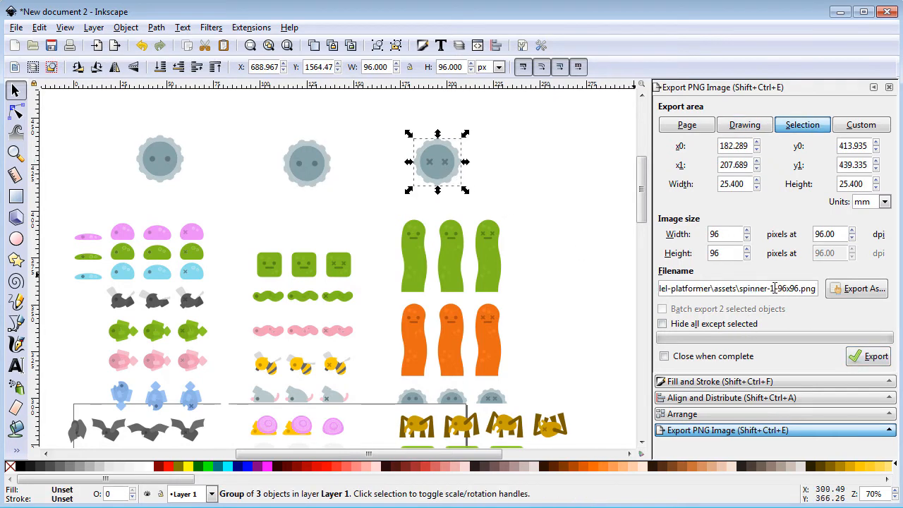
click(870, 357)
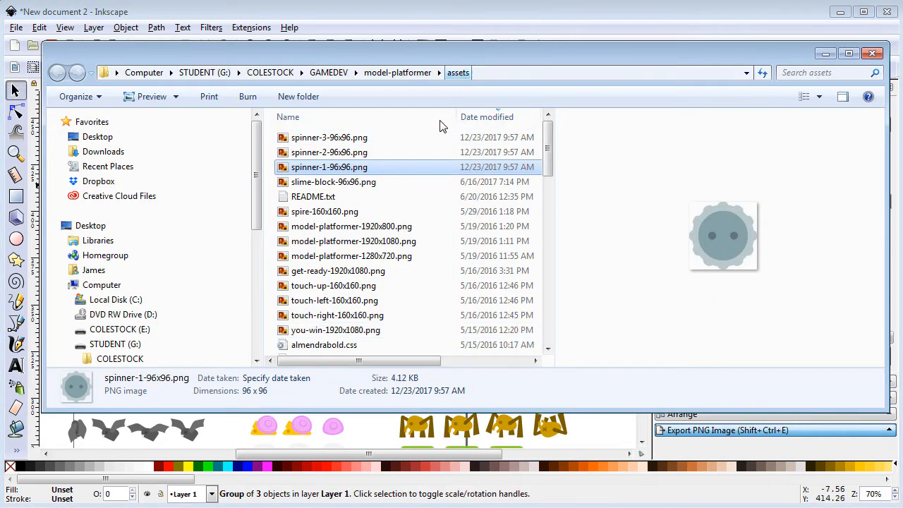
- Preview spinner-3-96x96.png in the assets folder to confirm the export
click(329, 137)
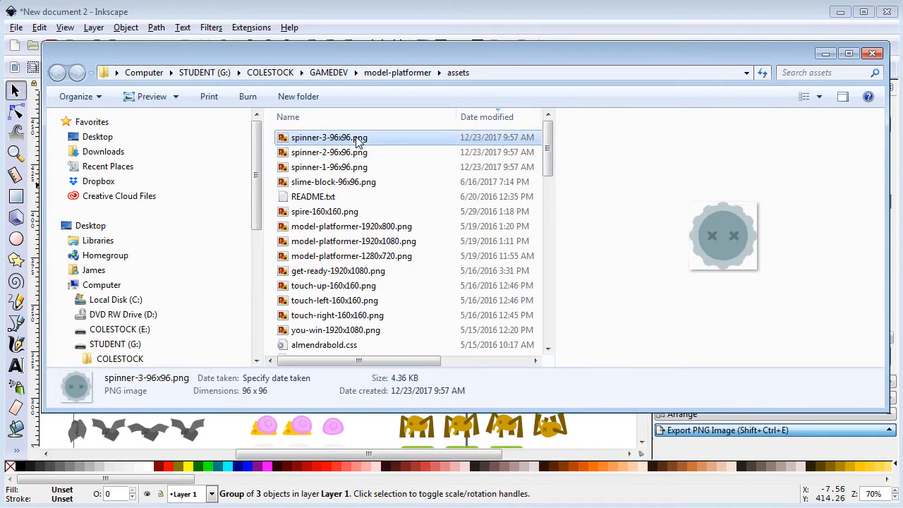
mouse_move(329, 167)
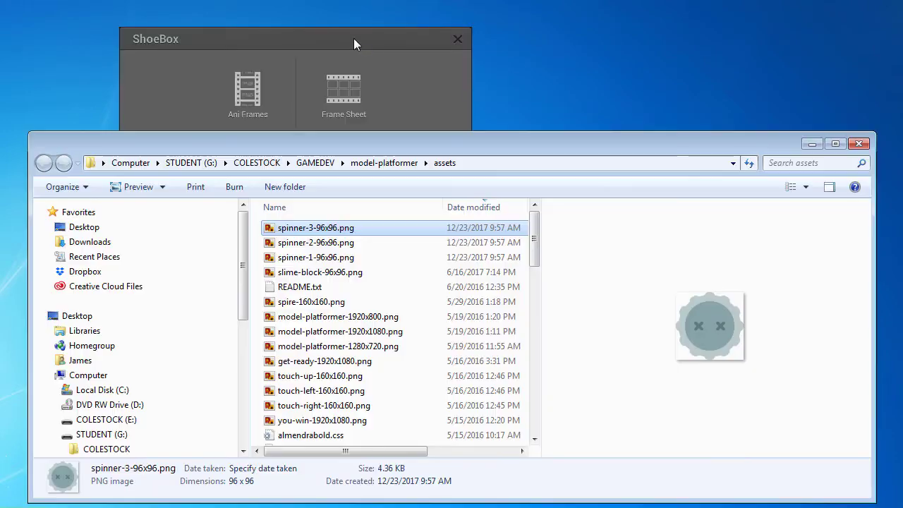
- Drop the three spinner PNGs onto ShoeBox Frame Sheet and apply the naming settings for a 288x96 strip
click(316, 257)
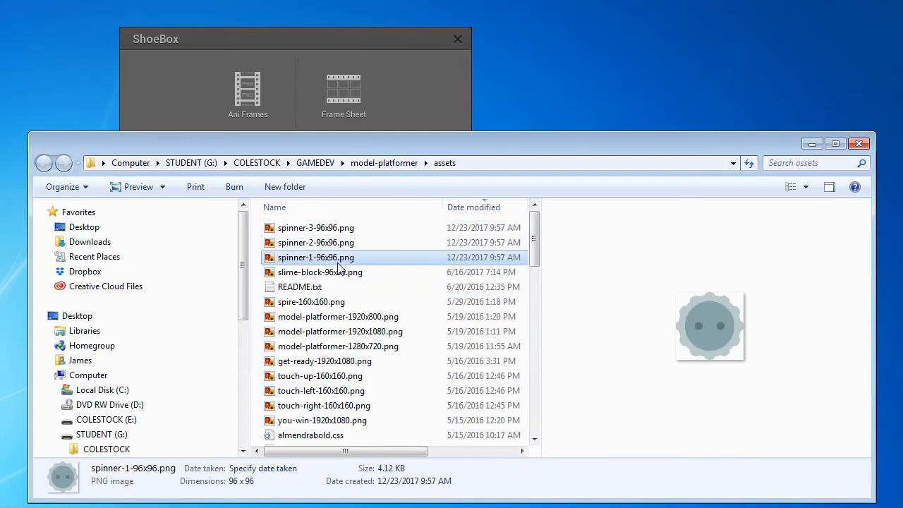
click(315, 227)
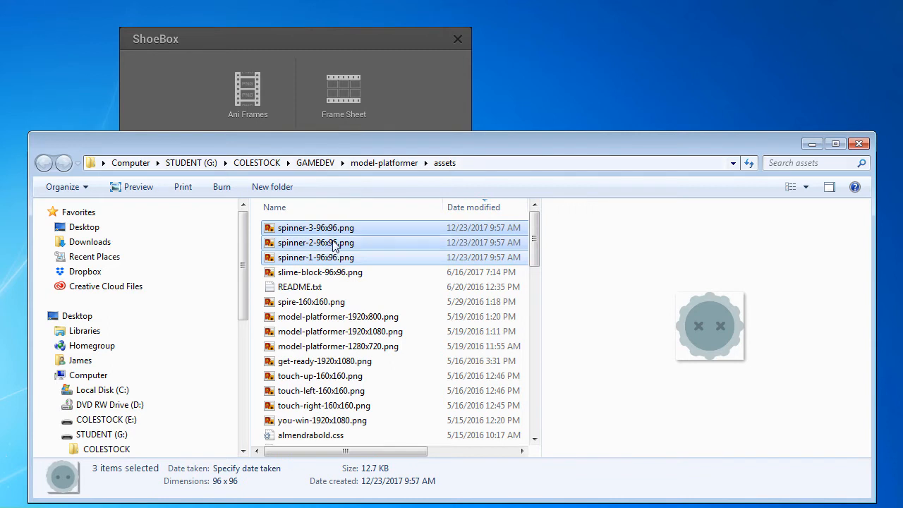
drag(316, 243, 344, 92)
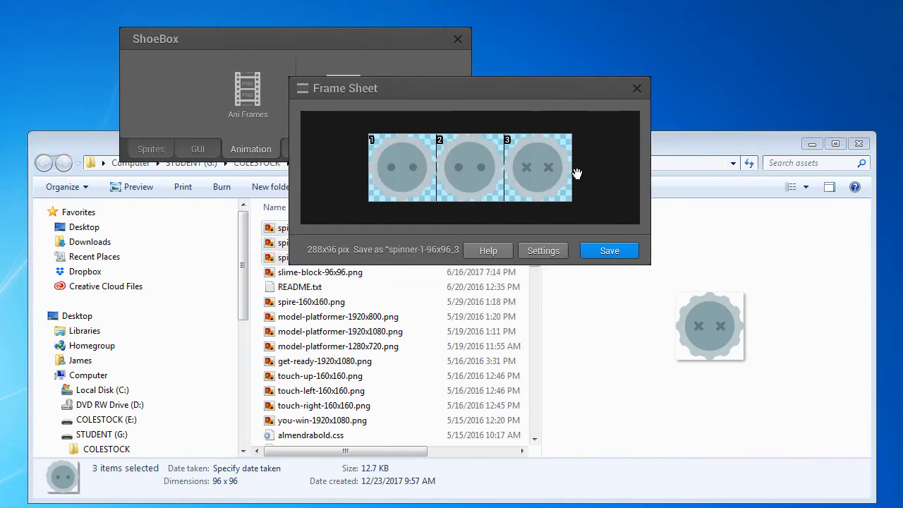
click(542, 251)
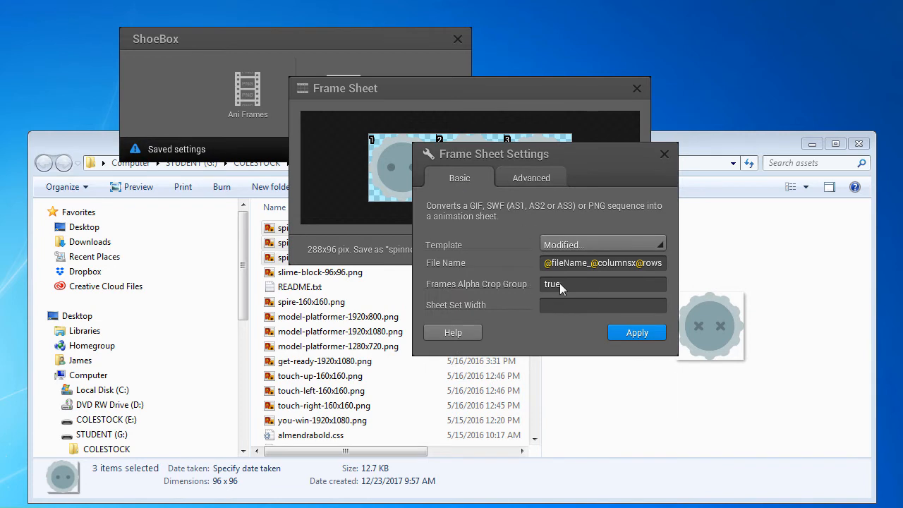
click(530, 178)
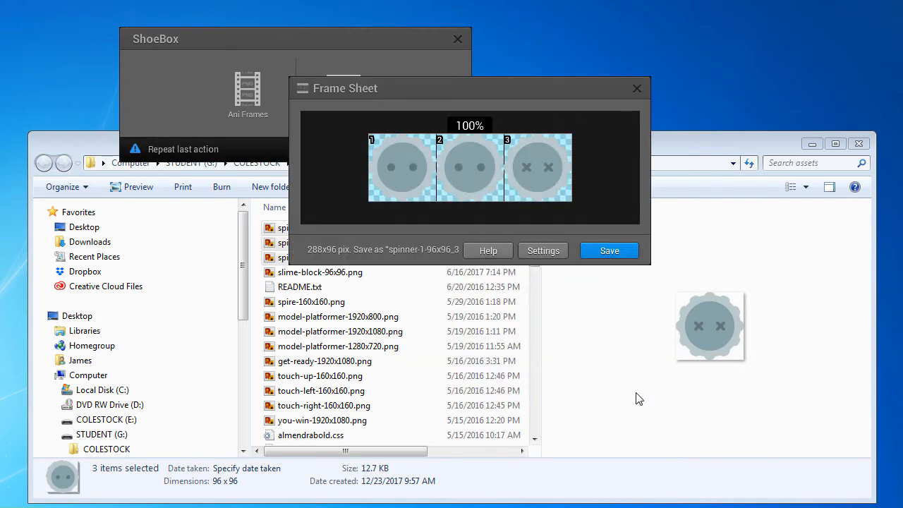
- Rename the generated strip to spinner-96x96-3x1.png from its right-click menu
right_click(326, 136)
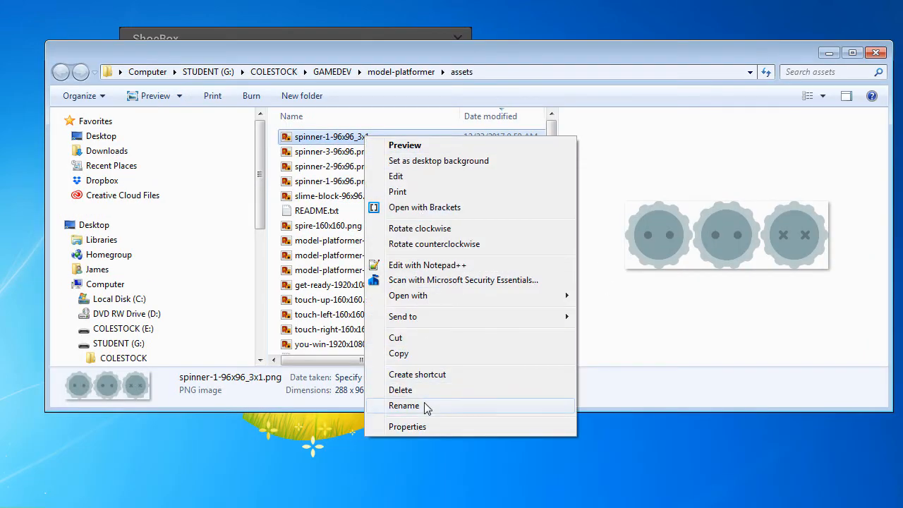
click(403, 407)
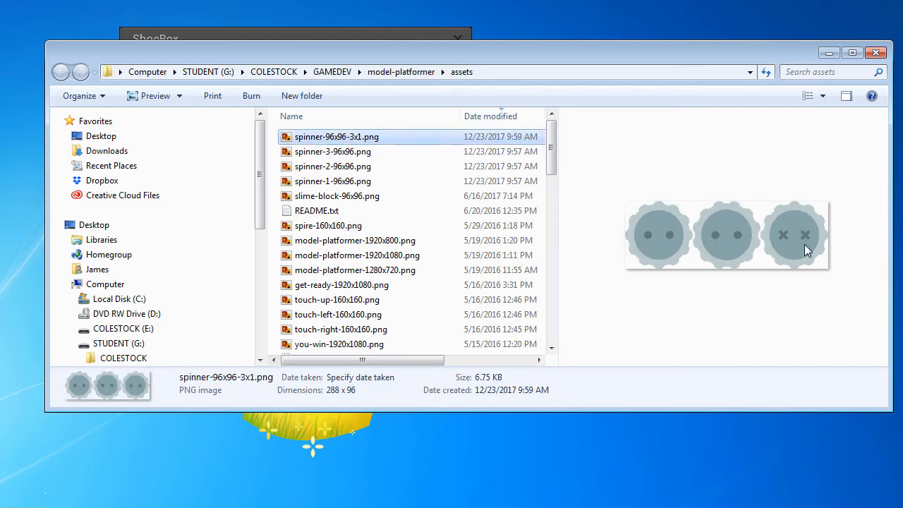
mouse_move(448, 246)
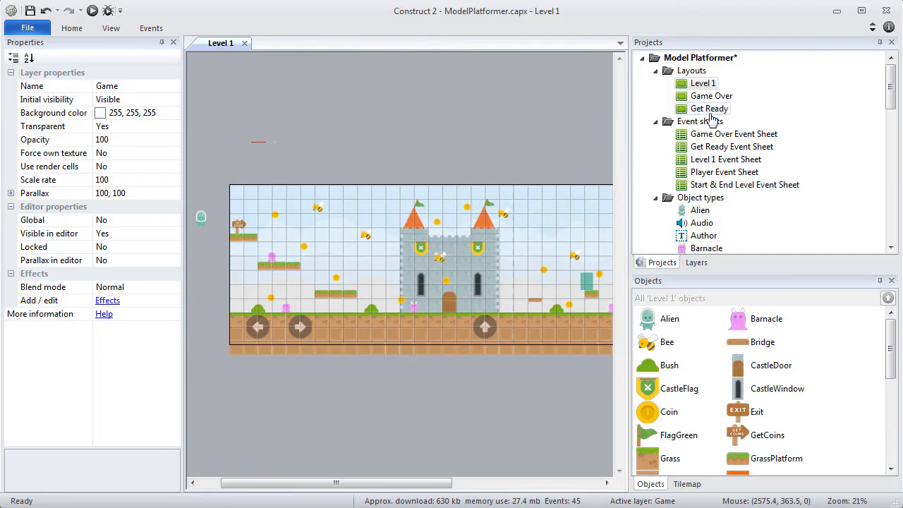
- Insert a Sprite named Spinner and import frames from the spinner-96x96-3x1.png strip
click(697, 261)
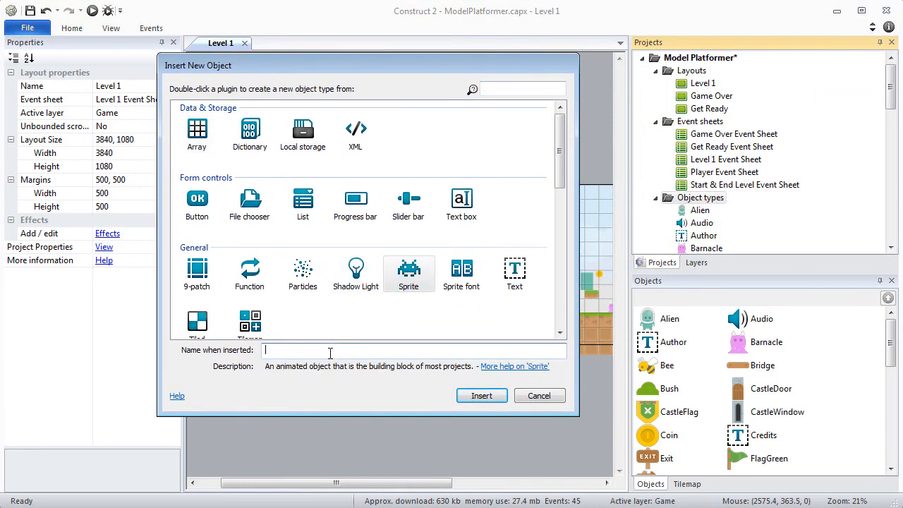
click(539, 395)
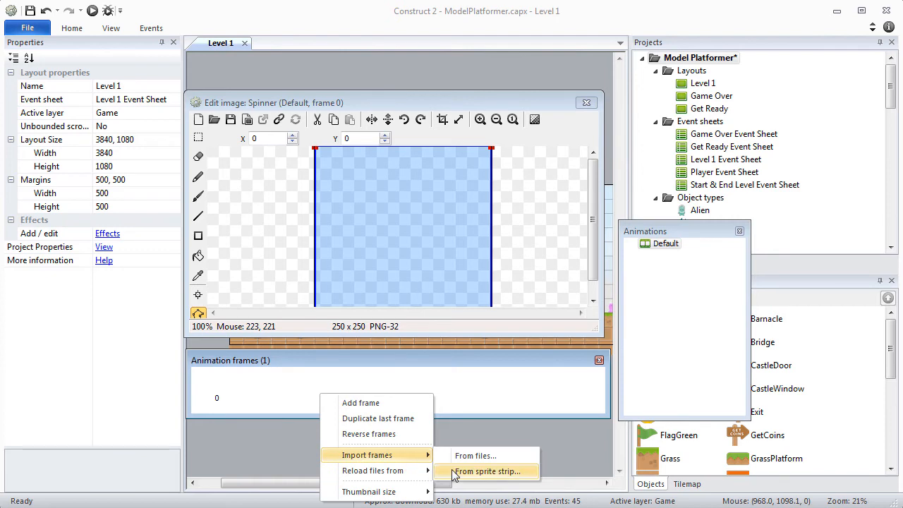
click(488, 472)
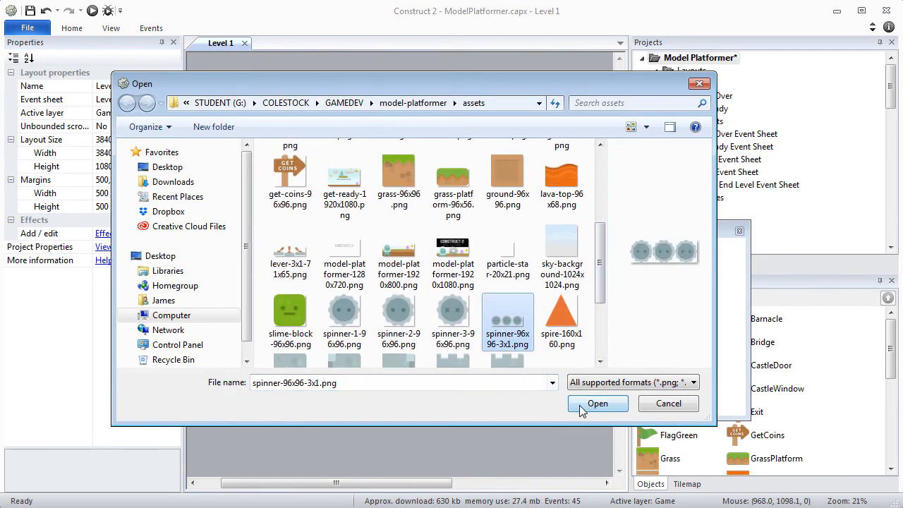
click(598, 404)
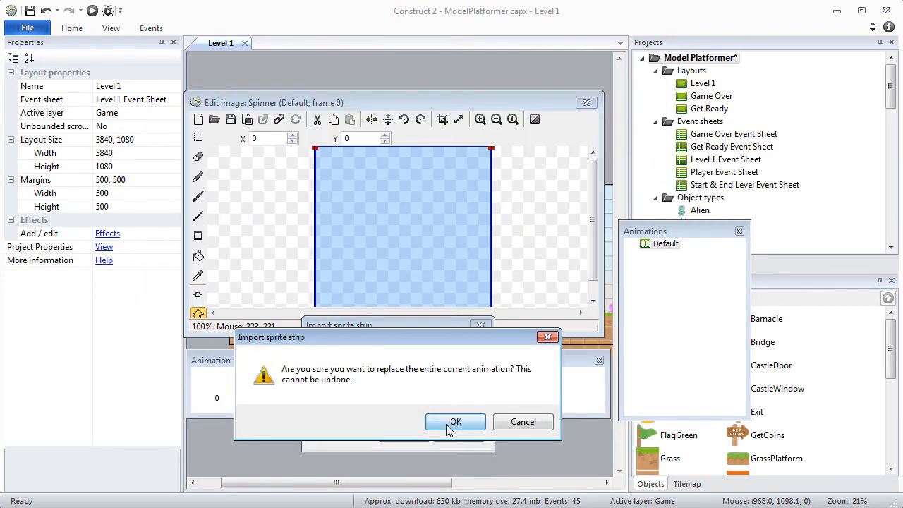
- Confirm the three 96x96 frames, apply the collision polygon to all, and centre the origin at 48,48
click(454, 422)
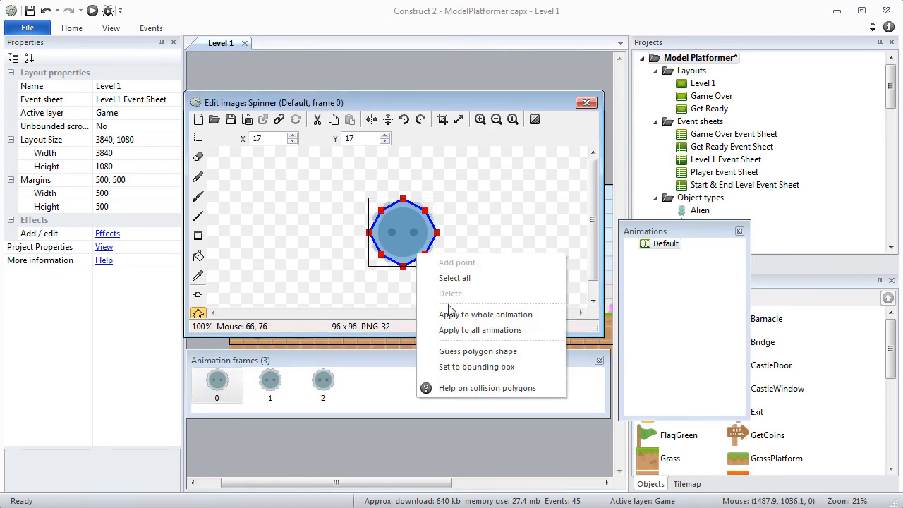
click(455, 323)
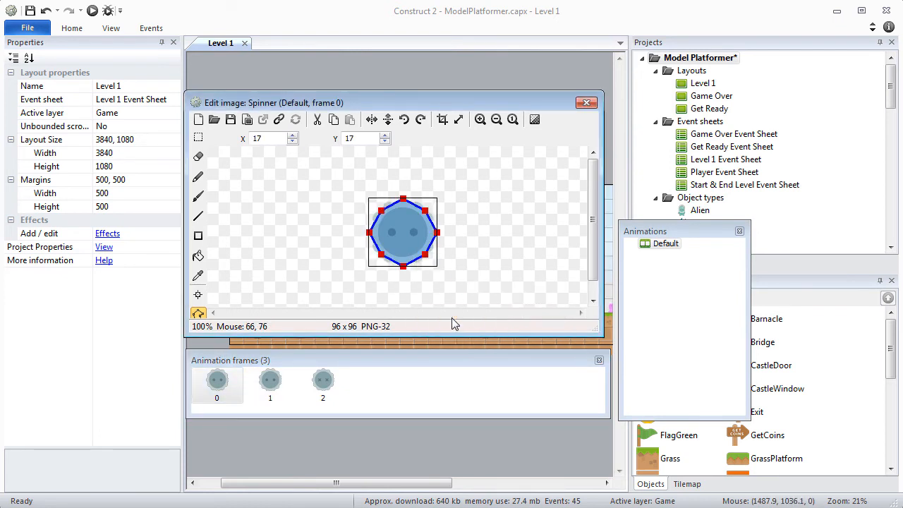
click(198, 295)
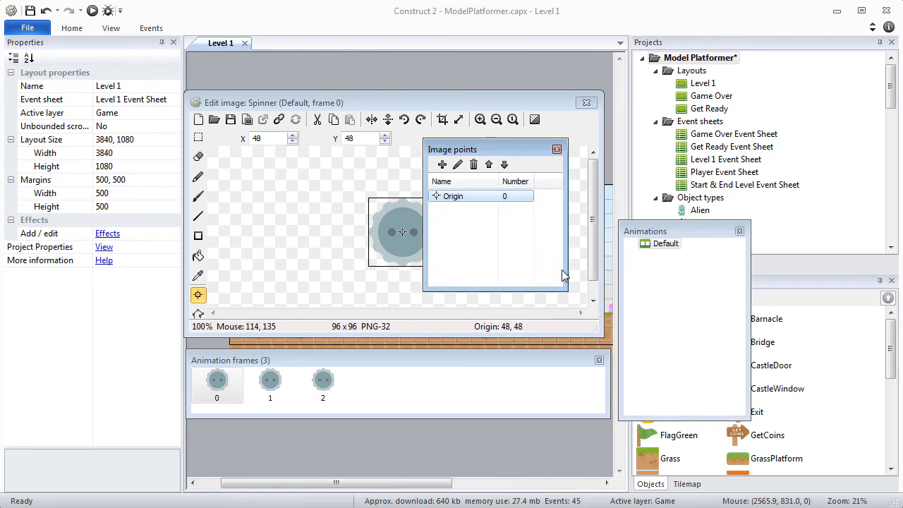
- Set the Default animation's Loop to Yes and preview it playing
click(174, 99)
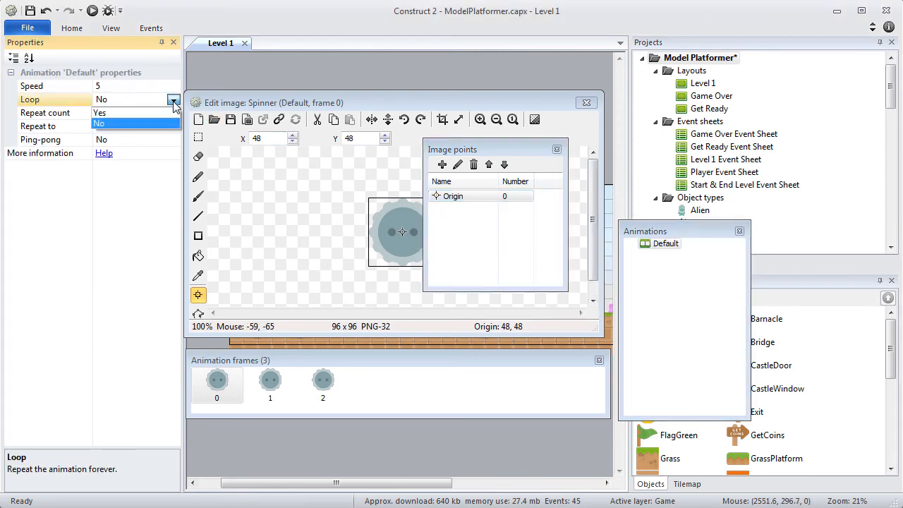
click(99, 113)
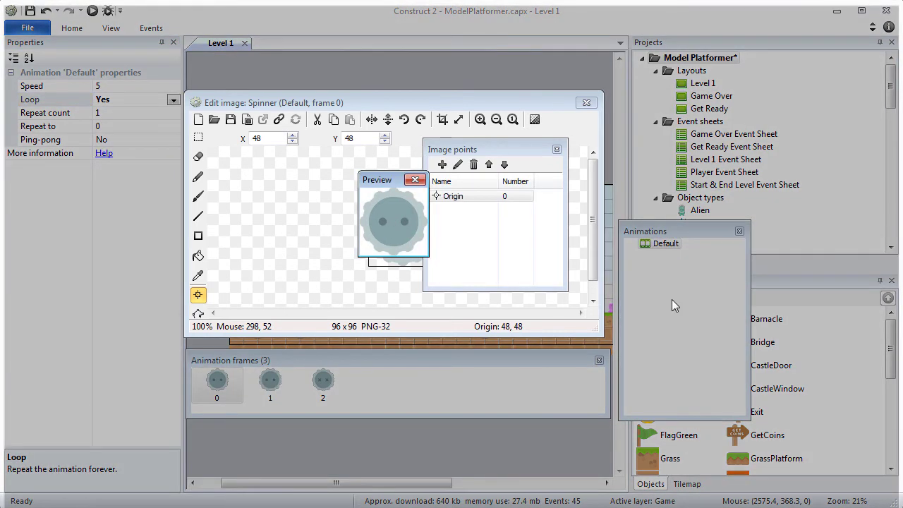
mouse_move(423, 220)
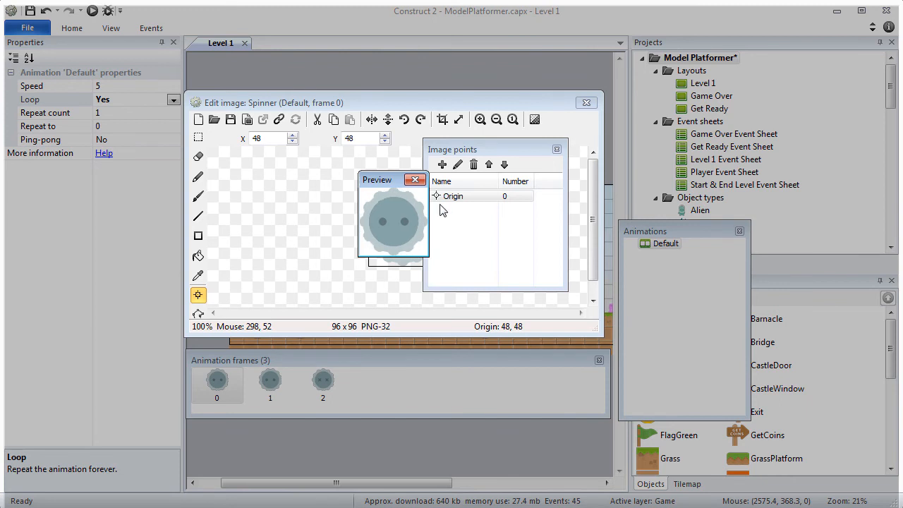
click(586, 102)
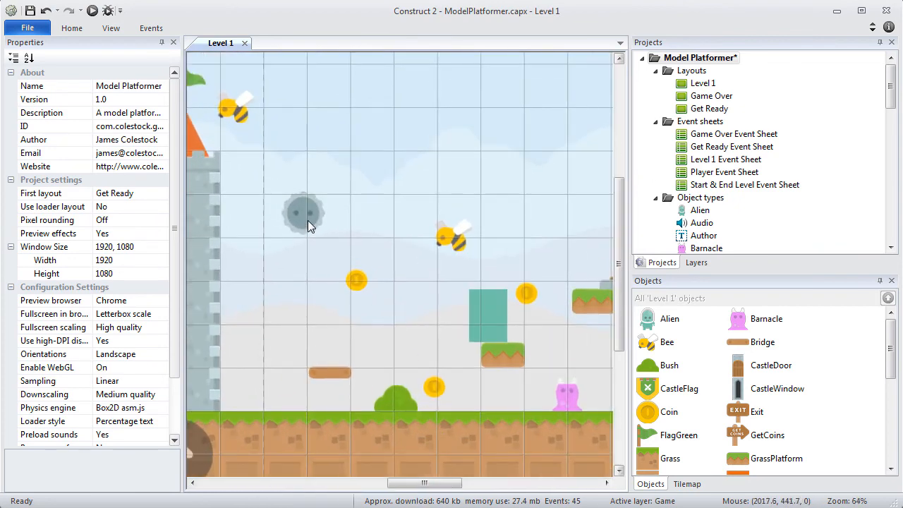
- Position the Spinner, add it to the Enemies family, and run Level 1 in the browser
click(393, 324)
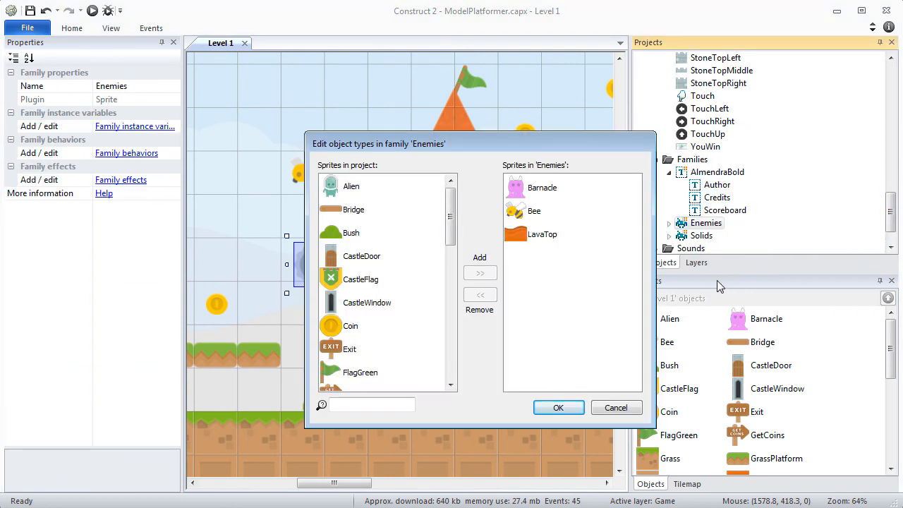
click(356, 245)
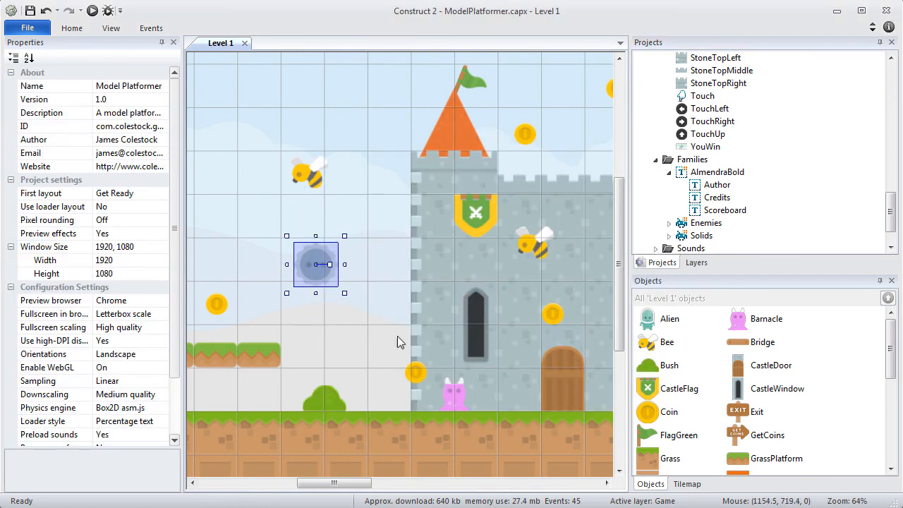
click(87, 10)
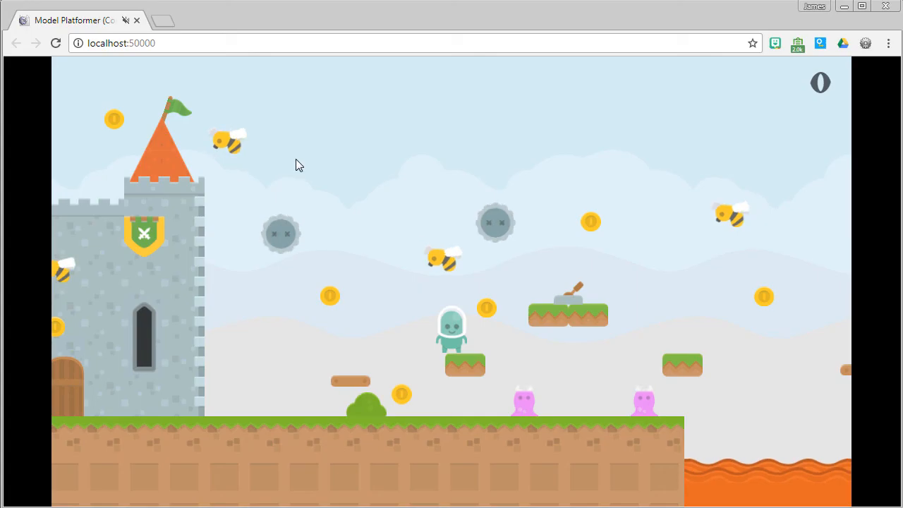